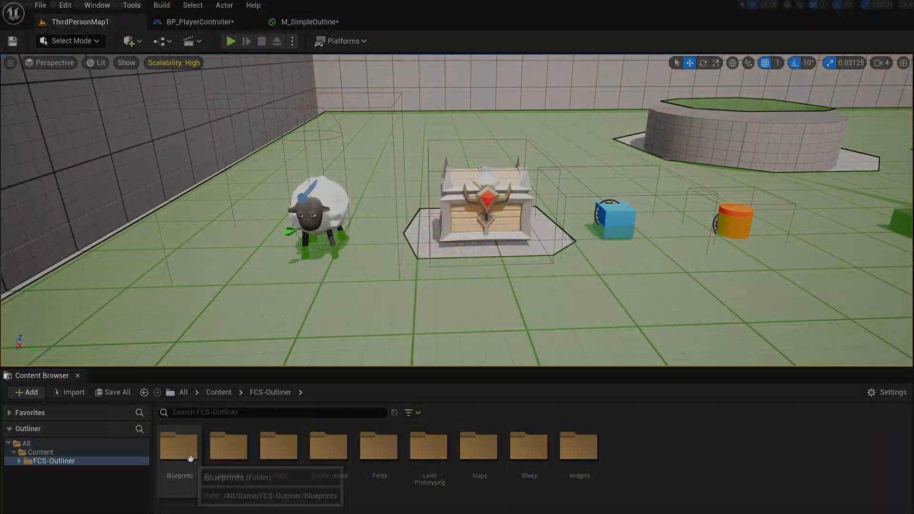
# Step: Open the FCS-Outliner Blueprints folder in the Content Browser to reach the example blueprints
pyautogui.doubleClick(178, 446)
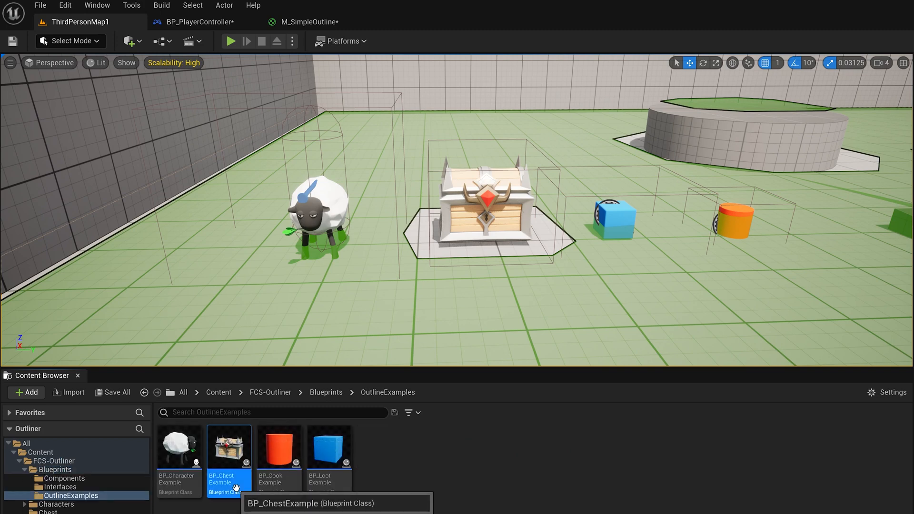
# Step: Open BP_ChestExample, view its Event Graph, and inspect Retrieve Outline Info's Actor Tag Type options
pyautogui.doubleClick(229, 446)
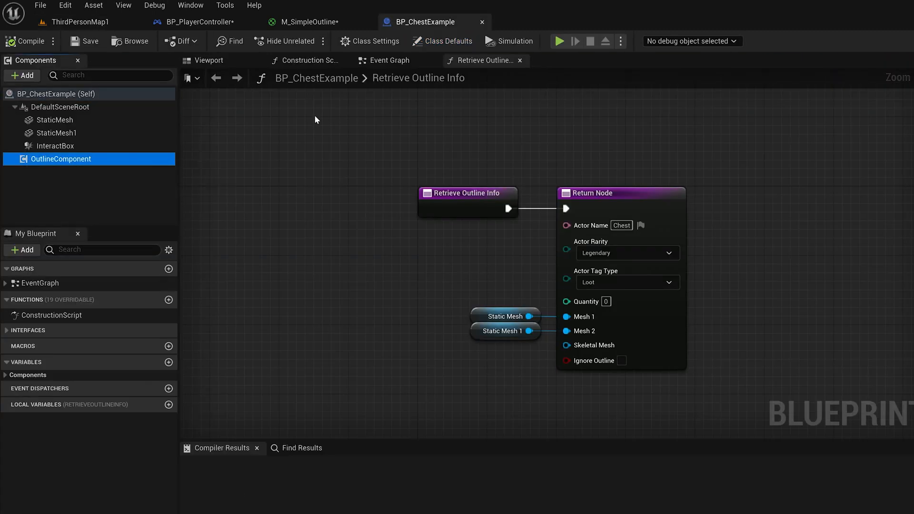
pyautogui.click(389, 60)
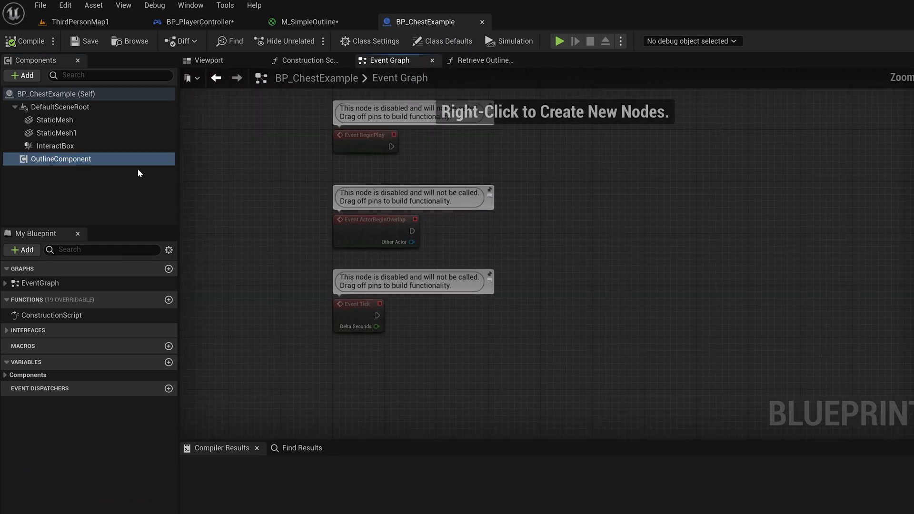
pyautogui.click(484, 60)
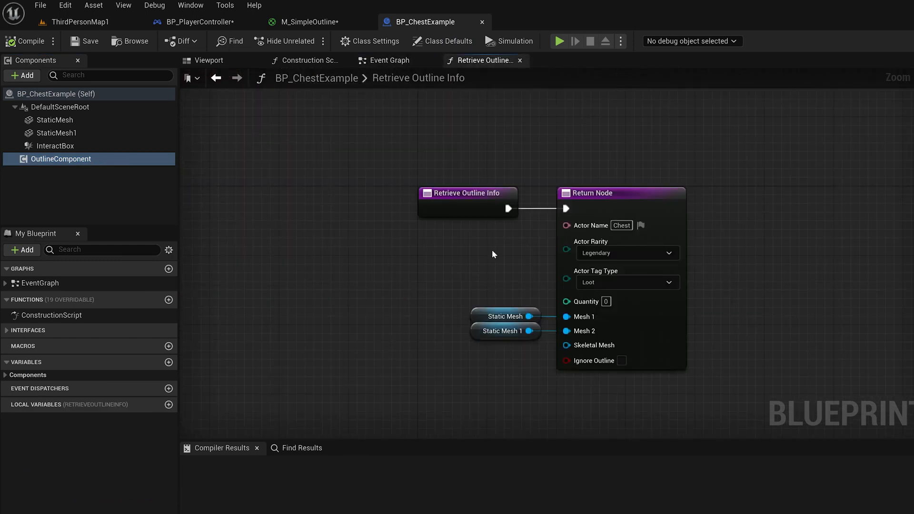
pyautogui.click(628, 253)
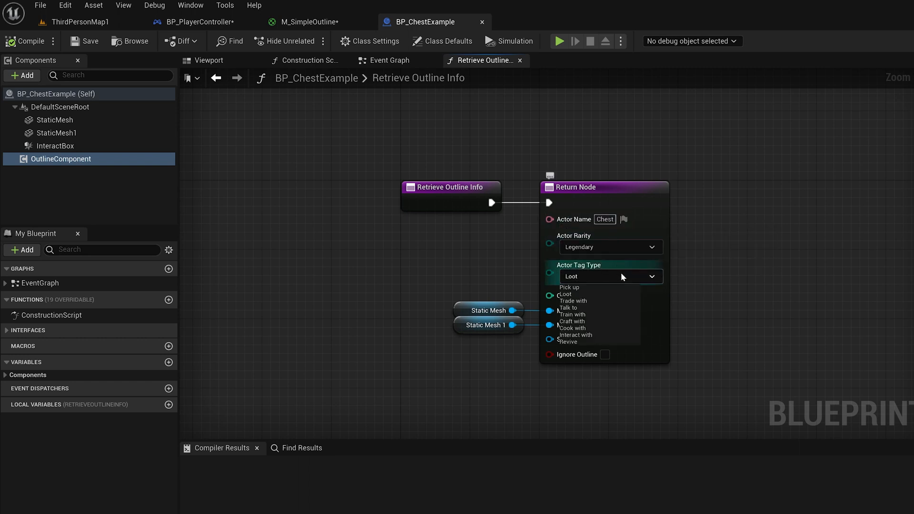
pyautogui.moveTo(611, 341)
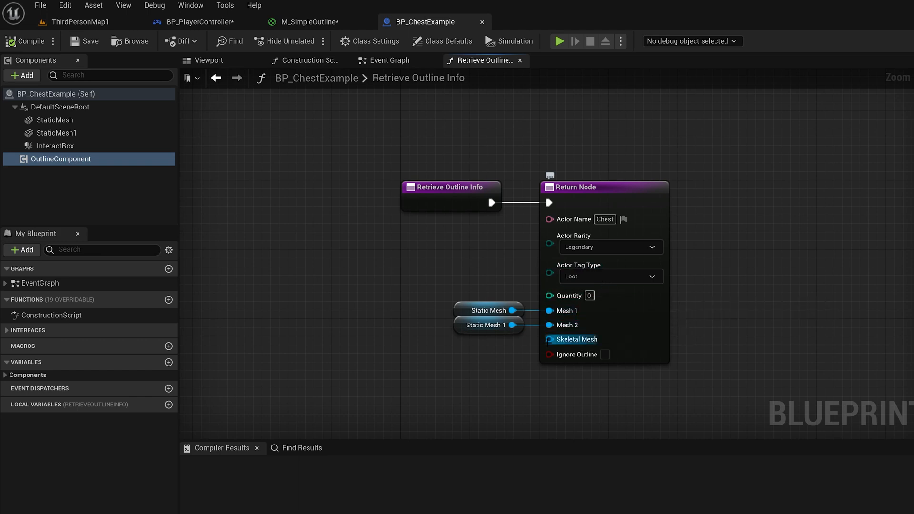
pyautogui.click(458, 245)
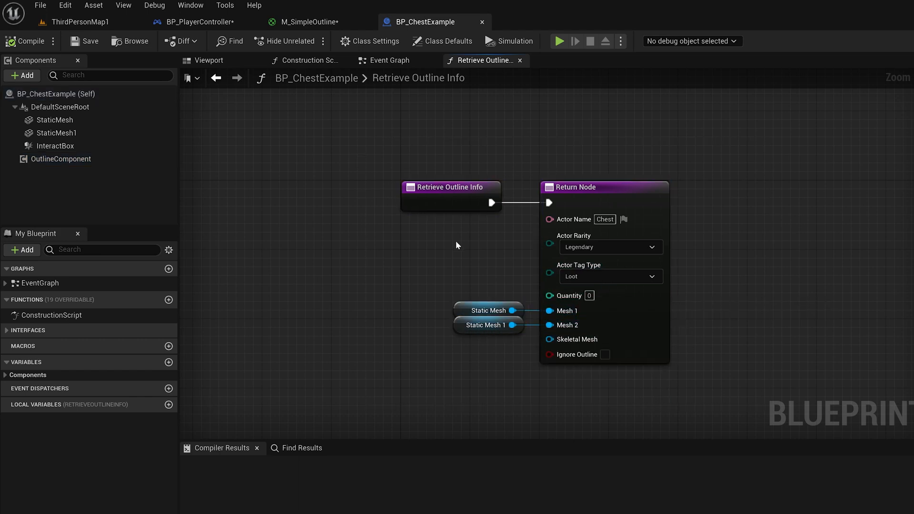